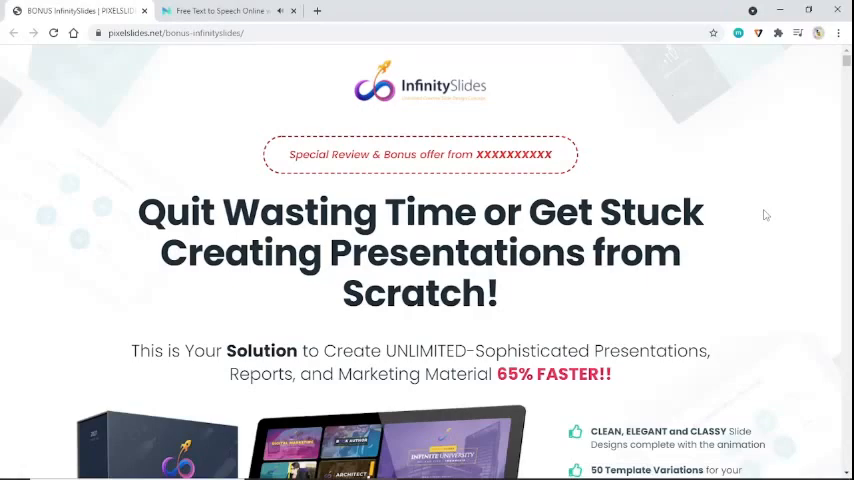
scroll("down", 3)
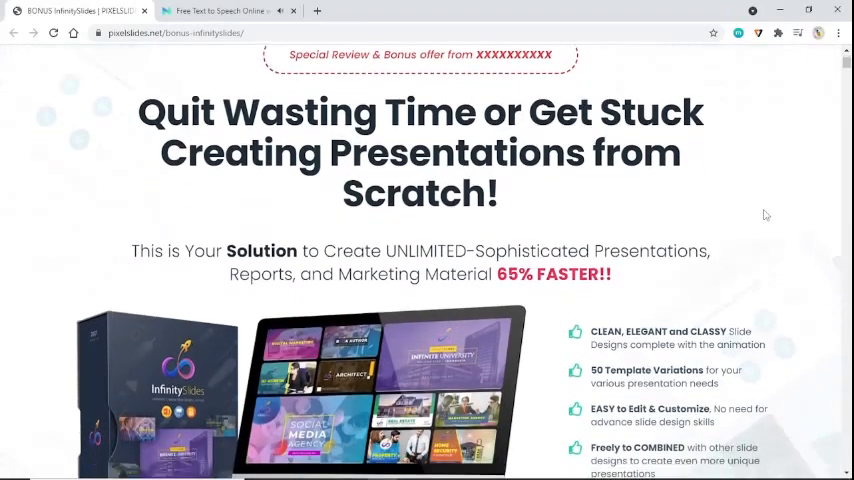
scroll("down", 3)
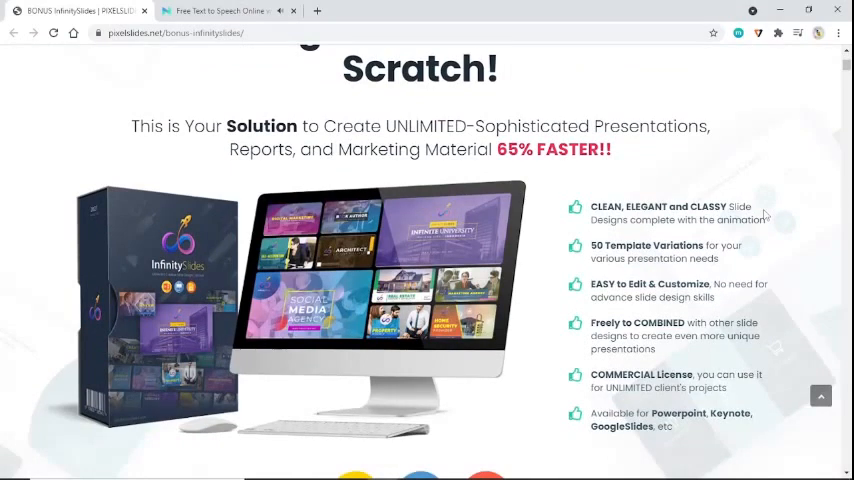
mouse_move(788, 230)
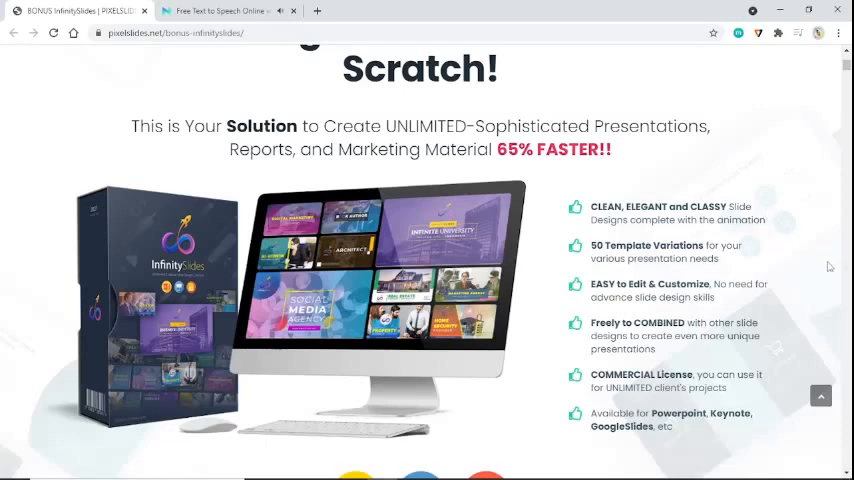
scroll("down", 3)
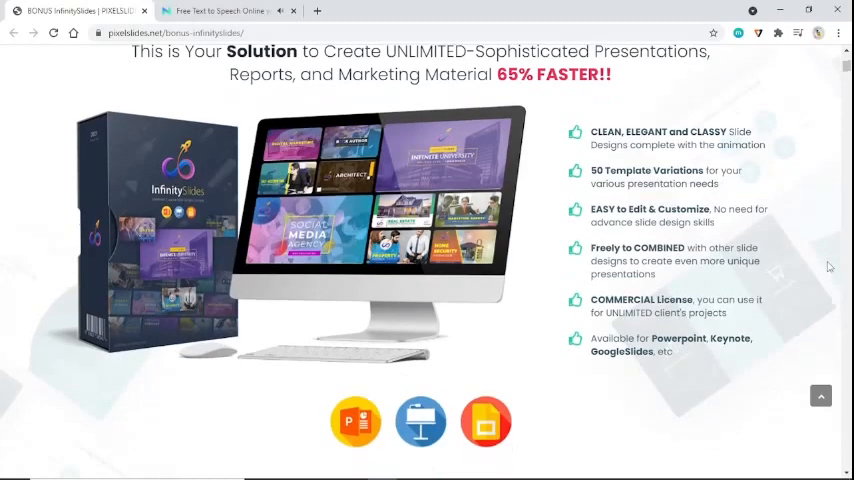
scroll("down", 3)
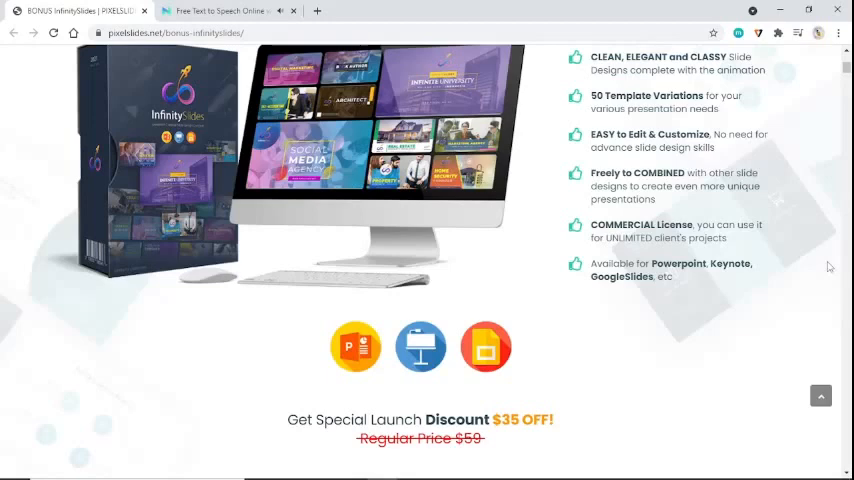
scroll("down", 3)
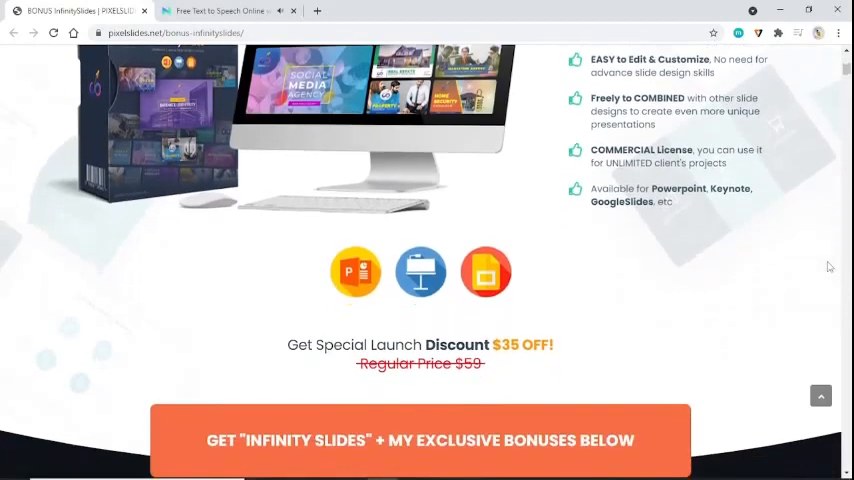
scroll("down", 3)
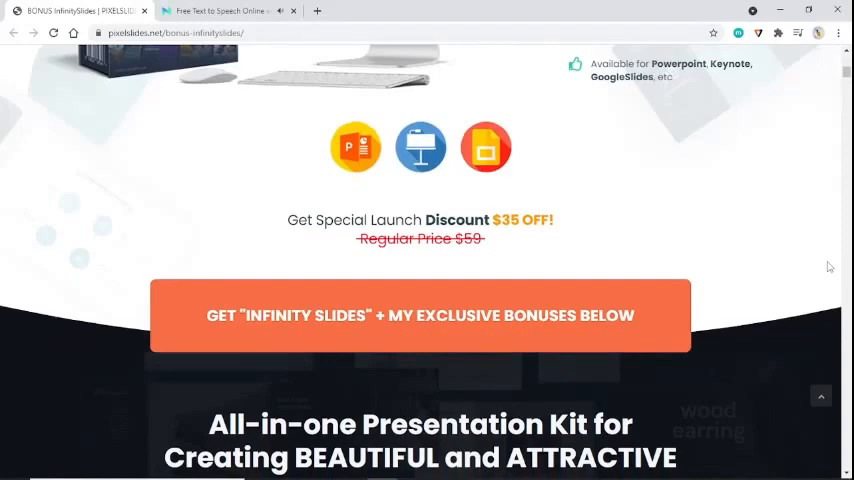
scroll("down", 3)
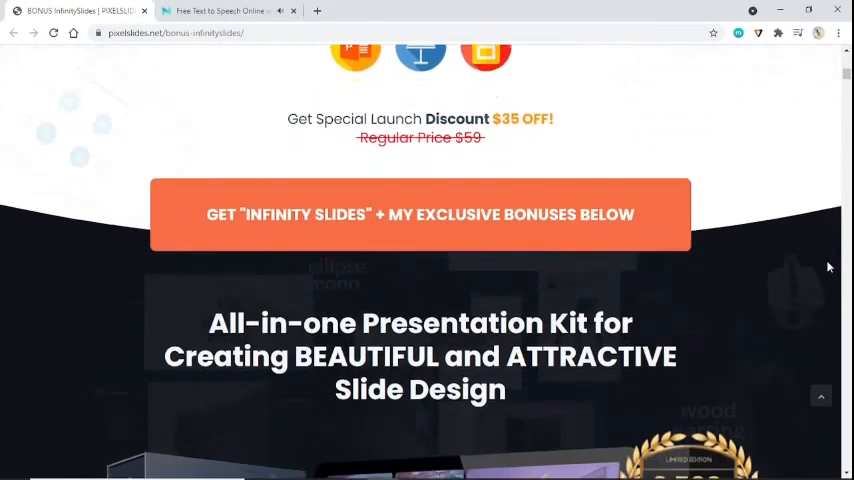
scroll("down", 3)
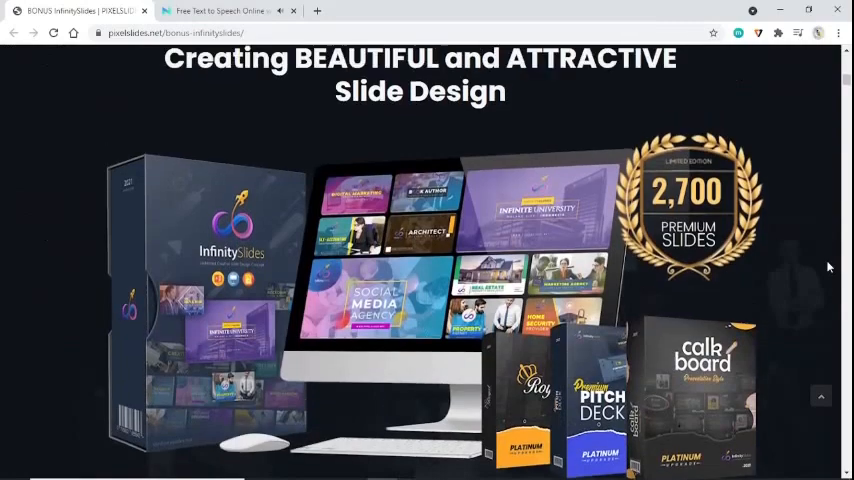
scroll("down", 3)
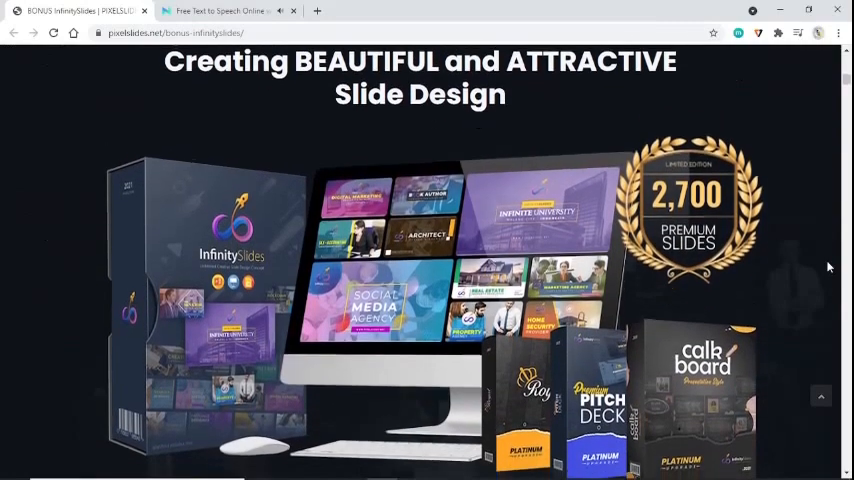
scroll("down", 3)
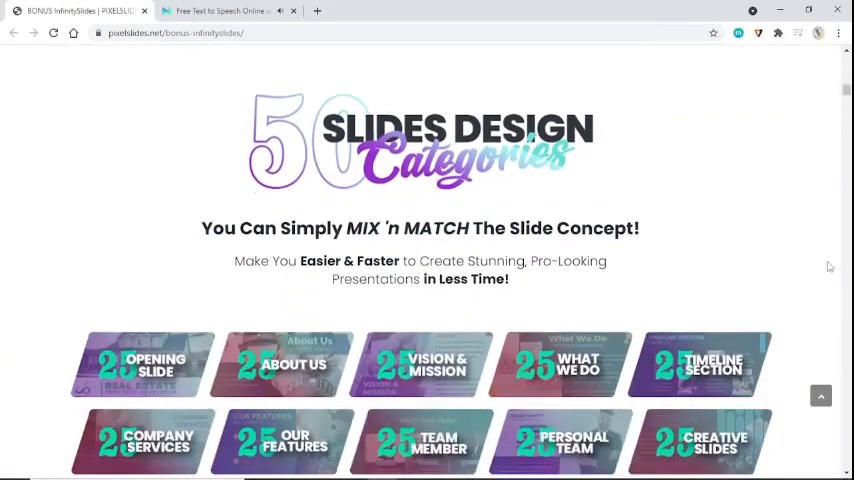
scroll("down", 3)
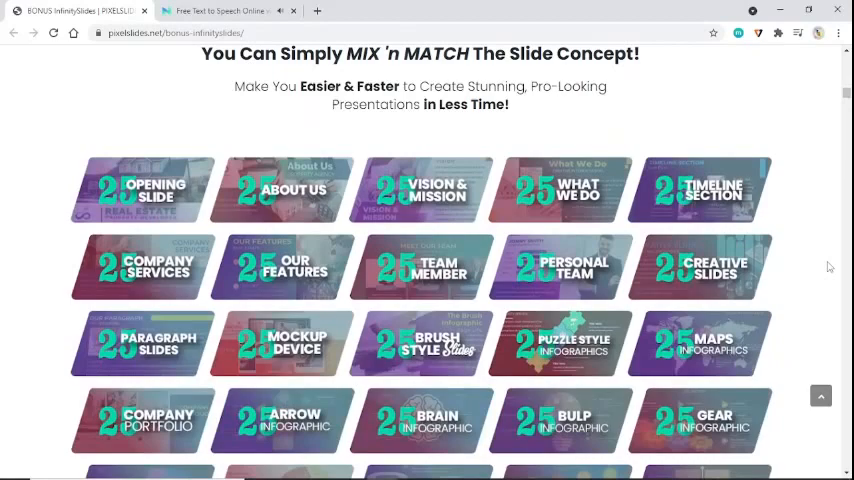
scroll("down", 3)
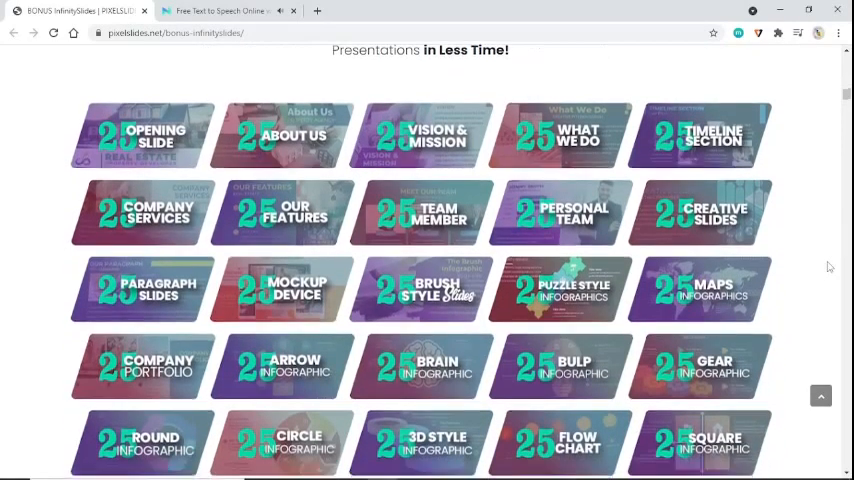
scroll("down", 3)
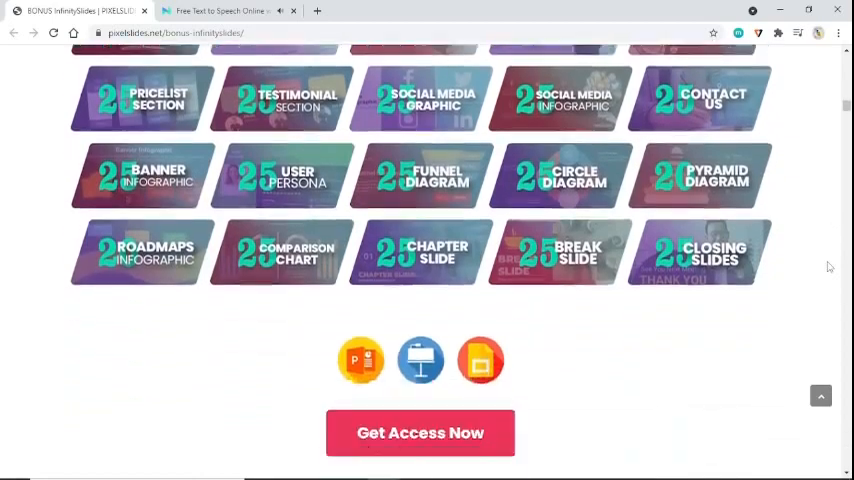
scroll("down", 3)
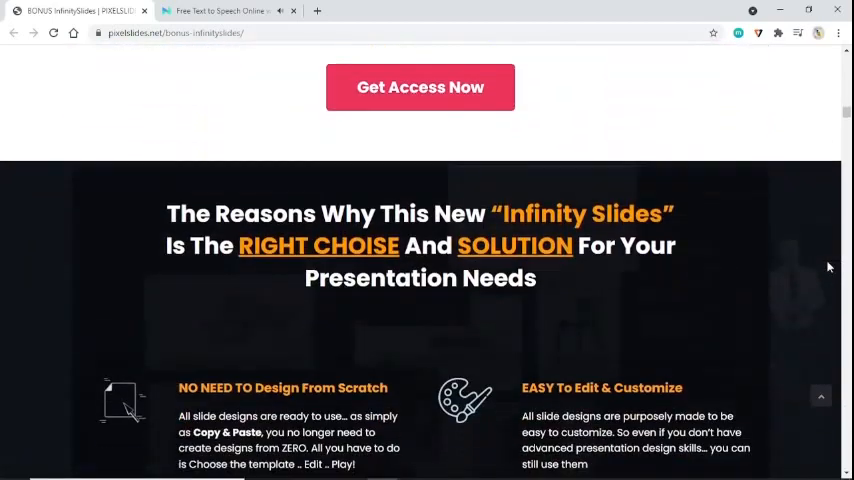
scroll("down", 3)
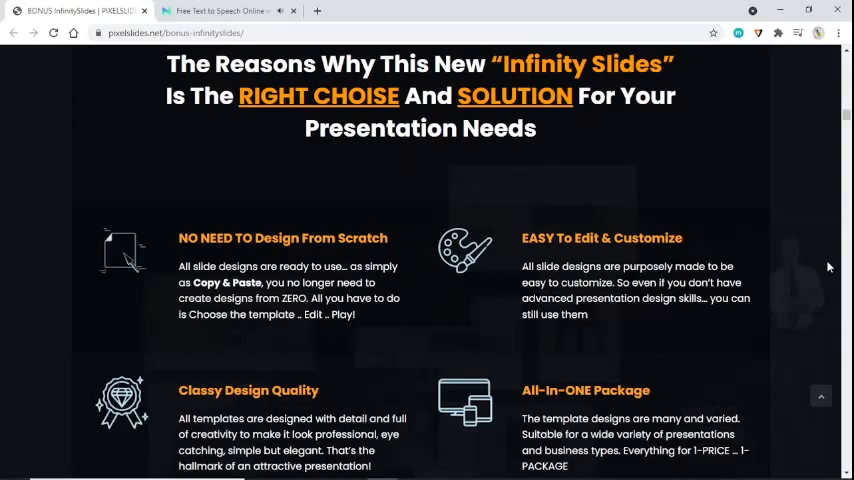
scroll("down", 3)
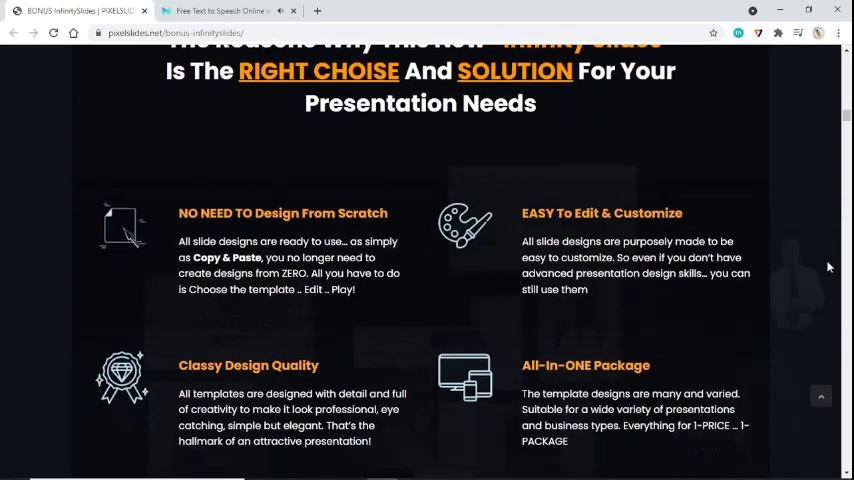
scroll("down", 3)
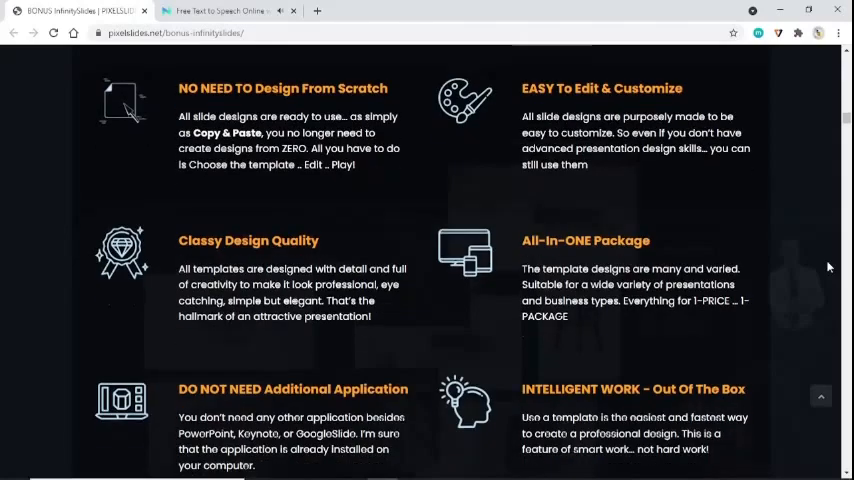
scroll("down", 3)
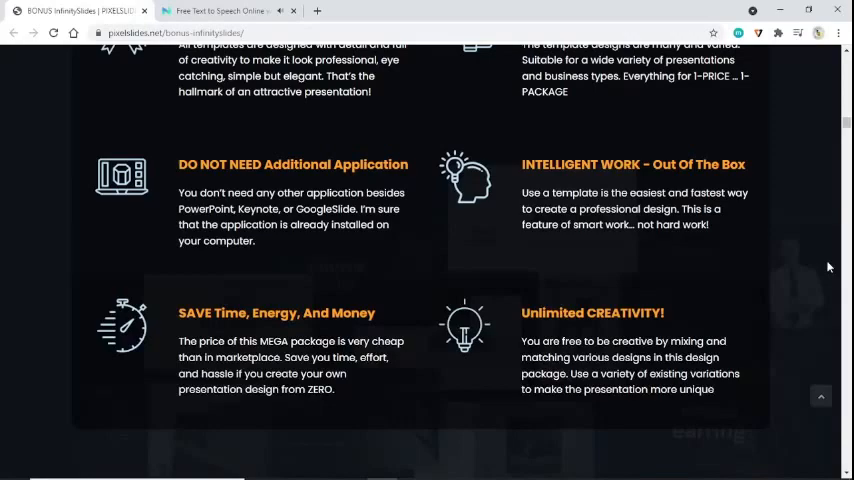
scroll("down", 3)
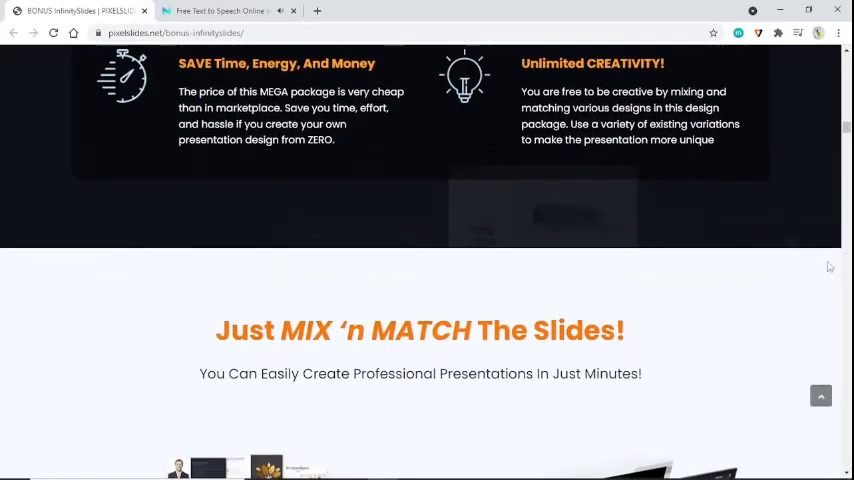
scroll("down", 3)
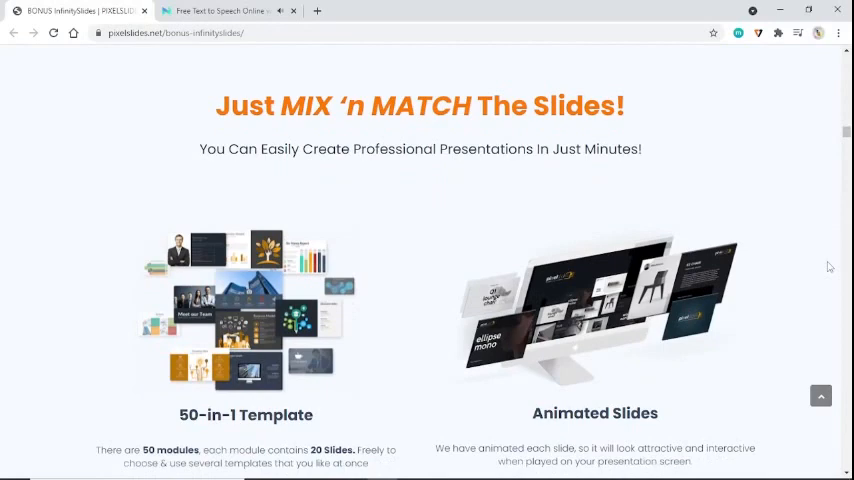
scroll("down", 3)
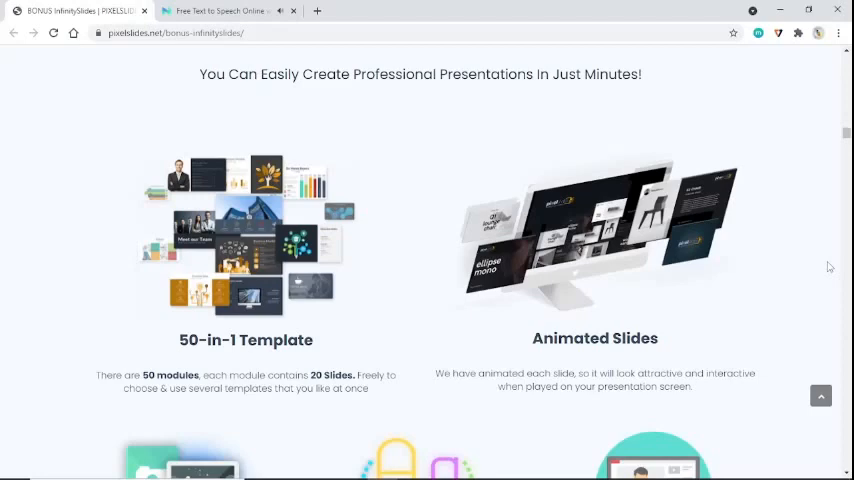
scroll("down", 3)
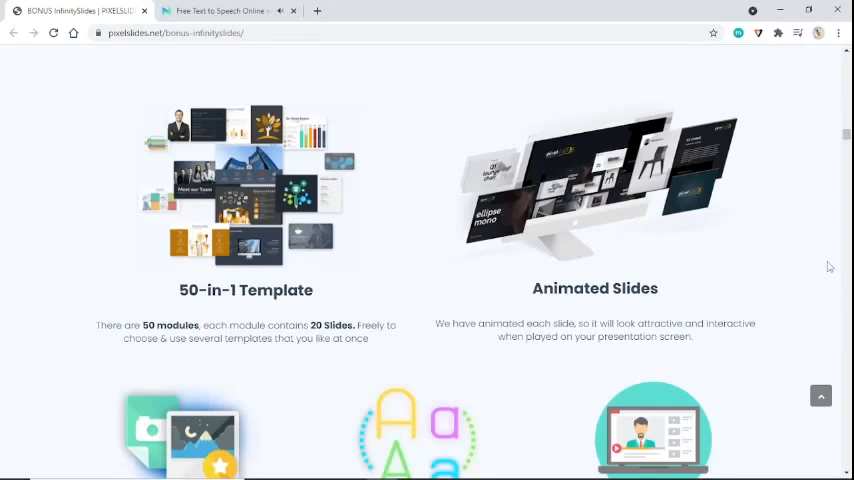
scroll("down", 3)
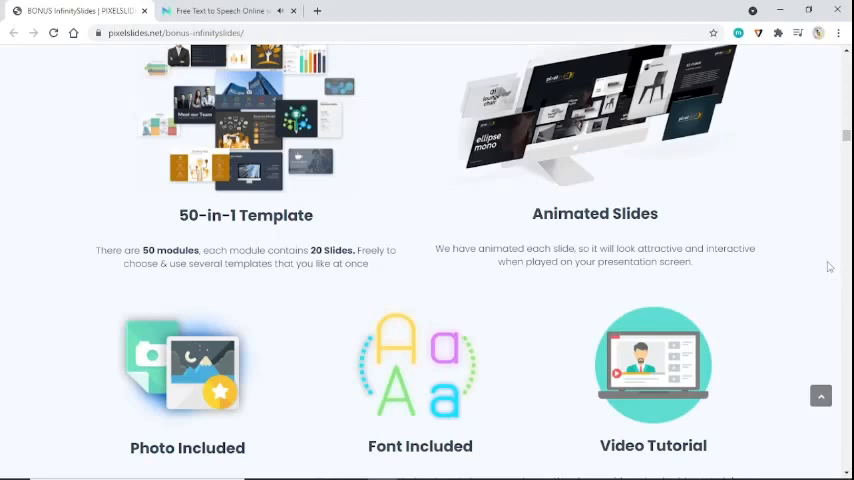
scroll("down", 3)
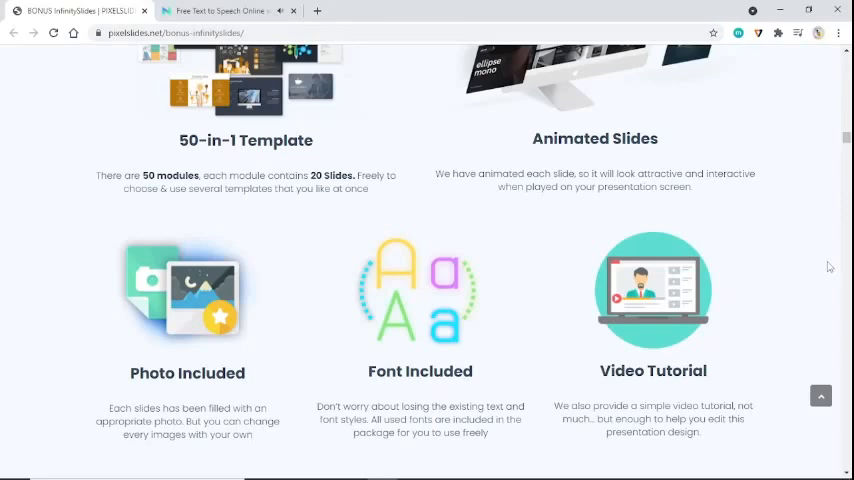
scroll("down", 3)
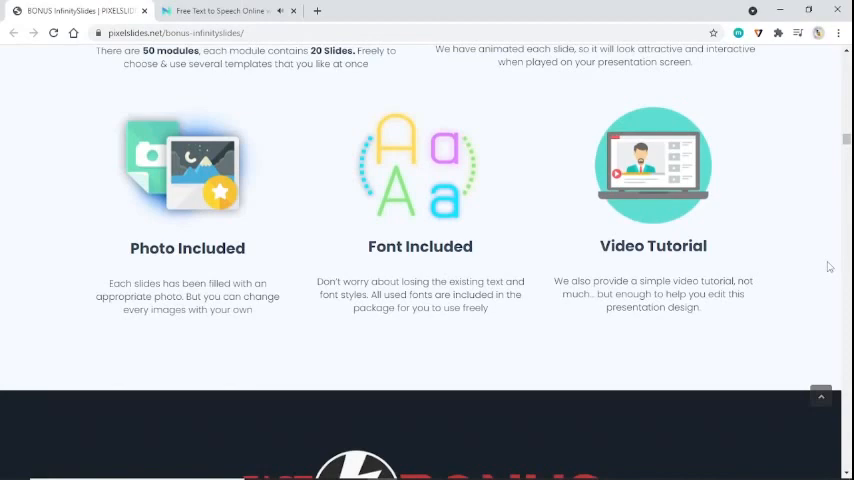
scroll("down", 3)
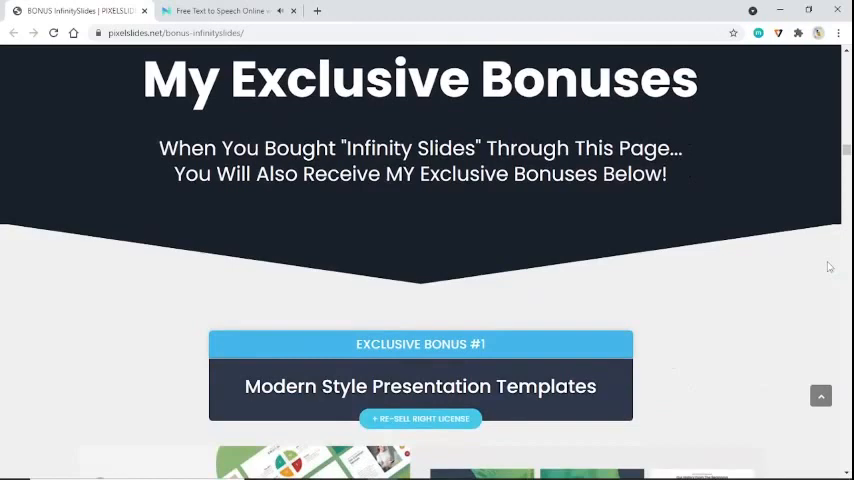
scroll("down", 3)
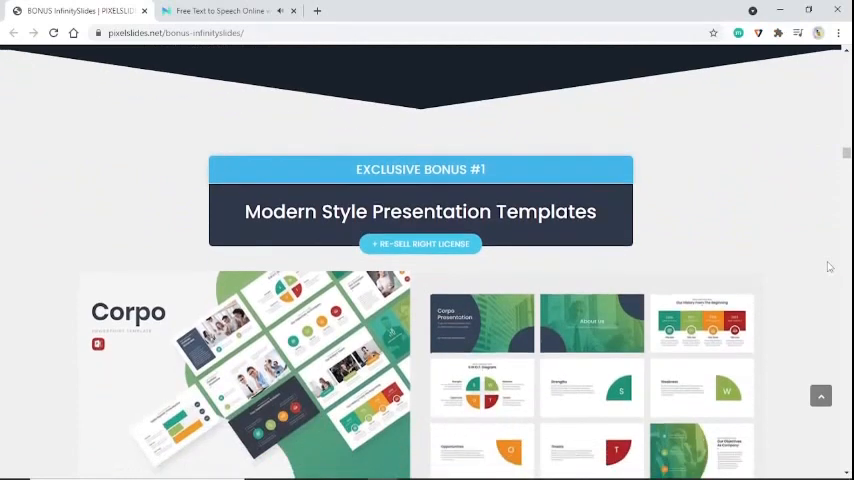
scroll("down", 3)
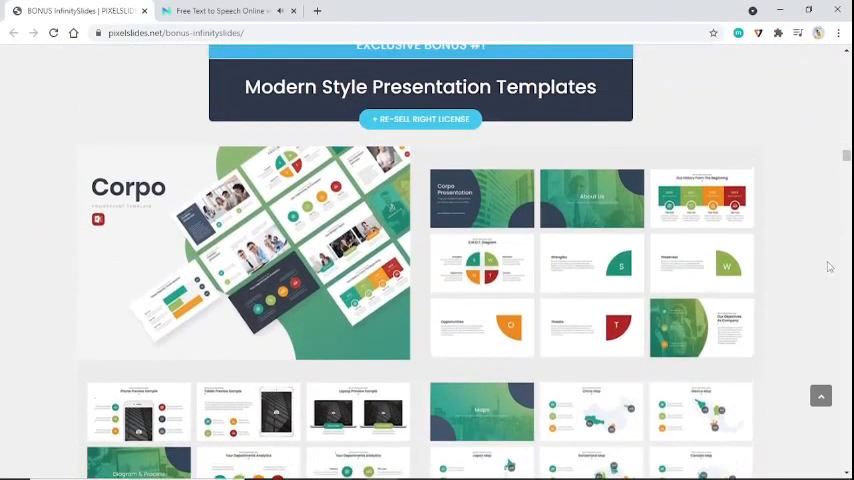
scroll("down", 3)
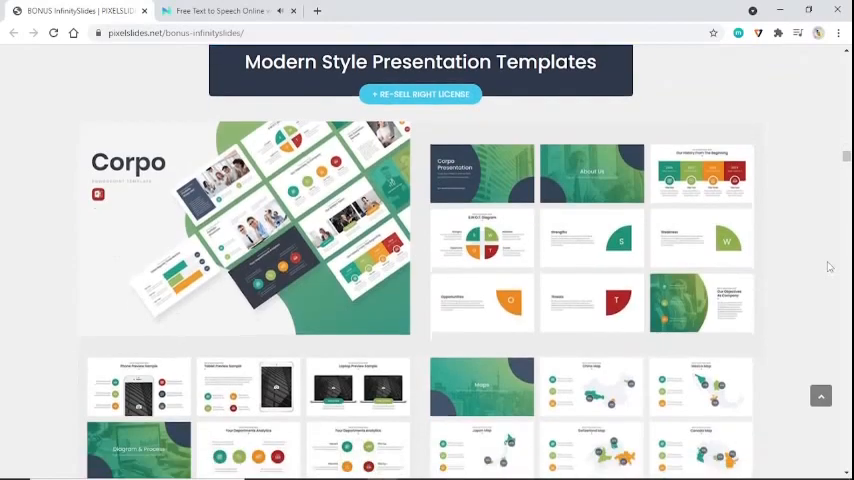
scroll("down", 3)
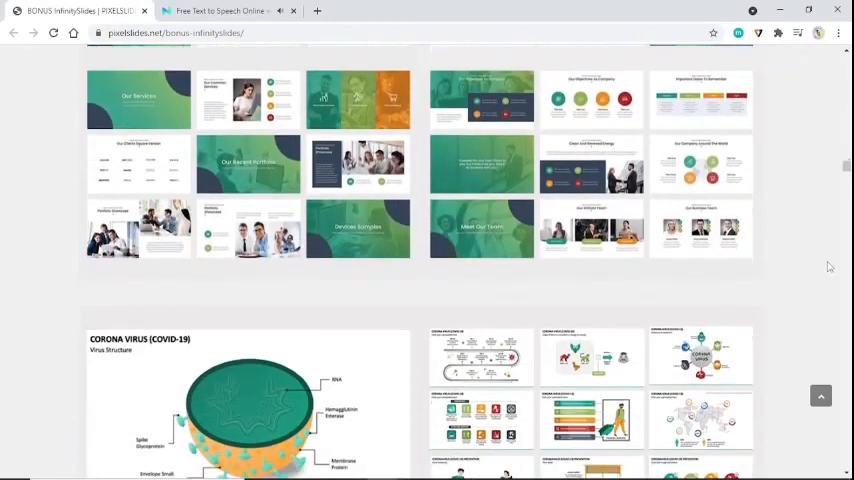
scroll("down", 3)
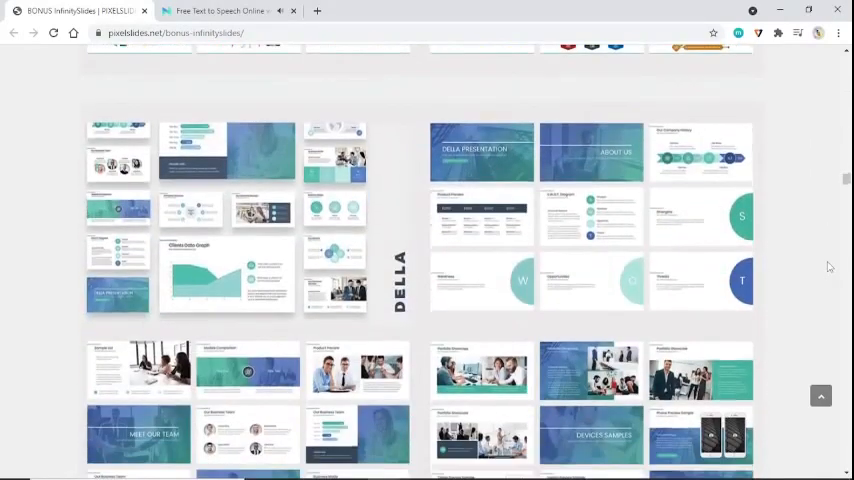
scroll("down", 3)
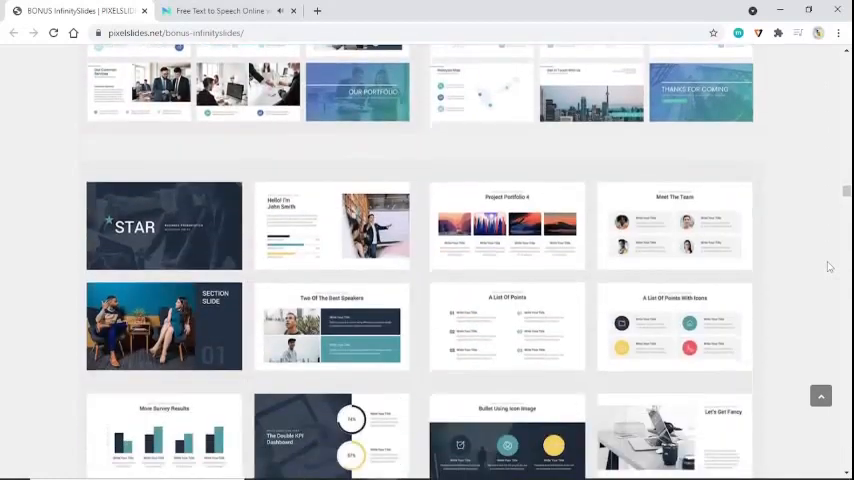
scroll("down", 3)
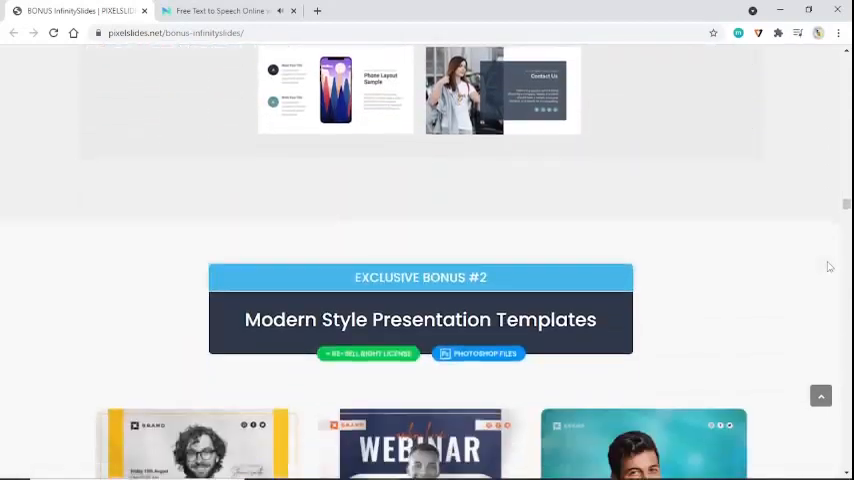
scroll("down", 3)
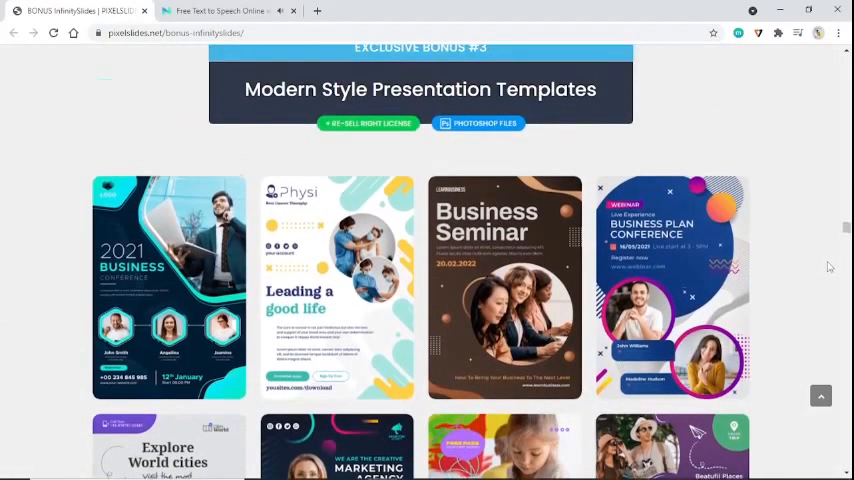
scroll("down", 3)
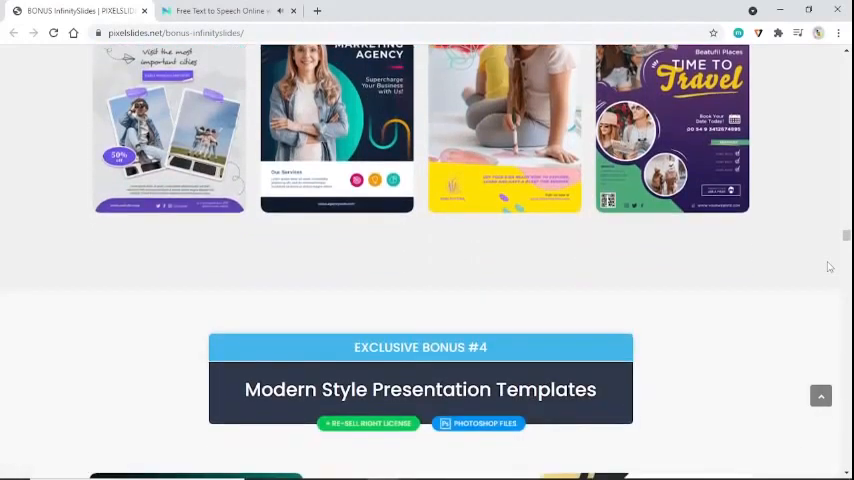
scroll("down", 3)
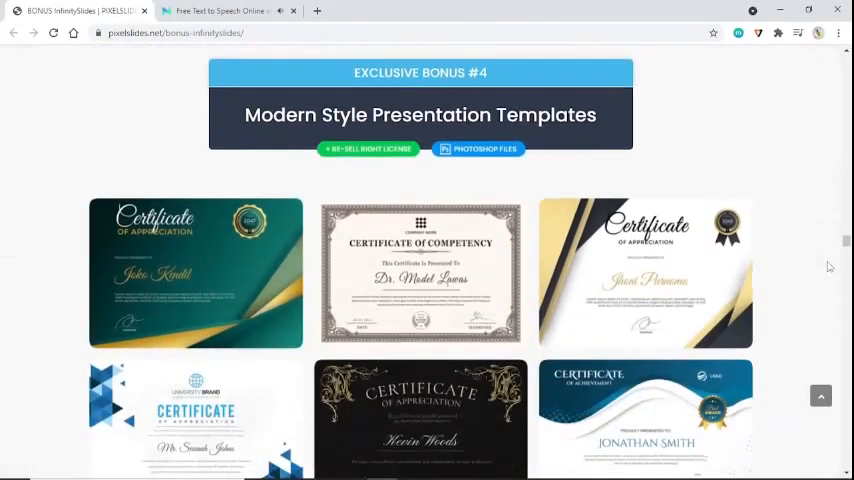
scroll("down", 3)
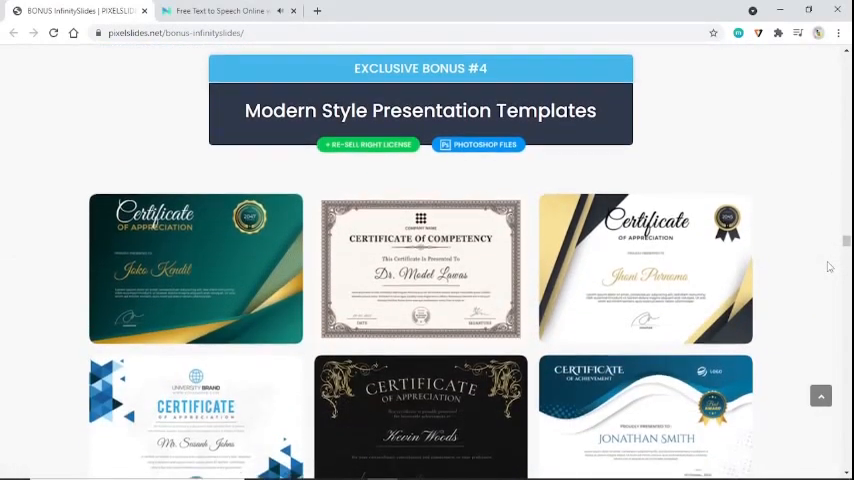
scroll("down", 3)
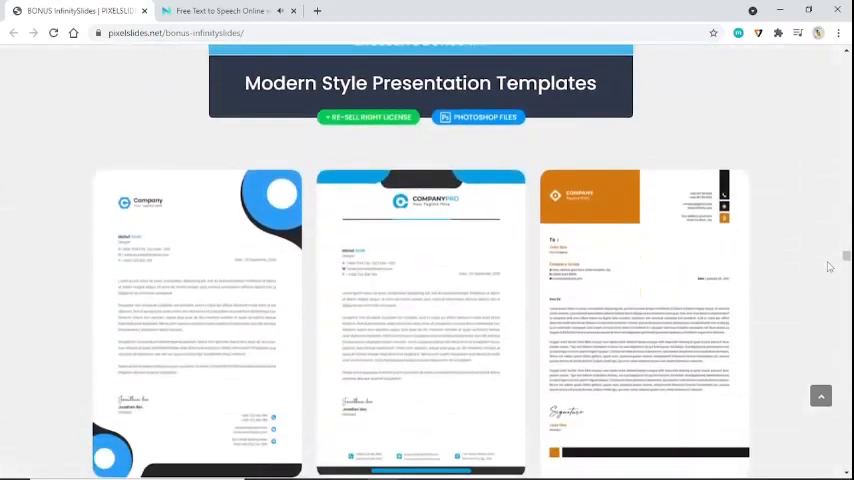
scroll("down", 3)
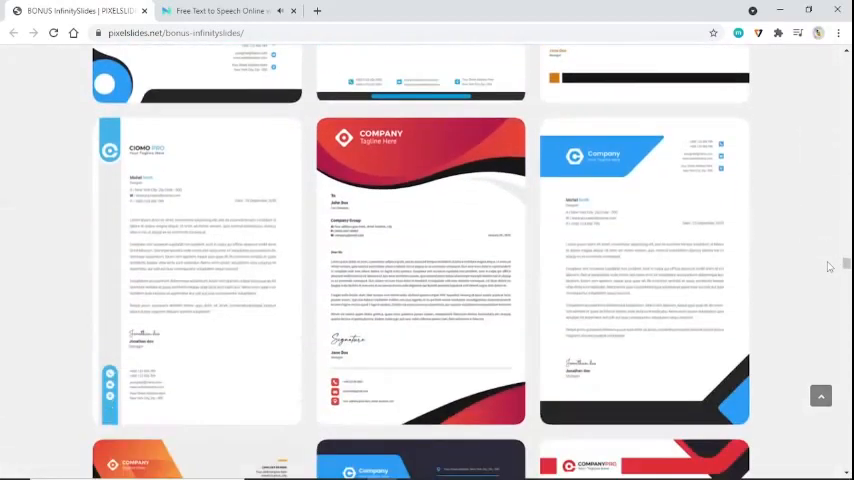
scroll("down", 3)
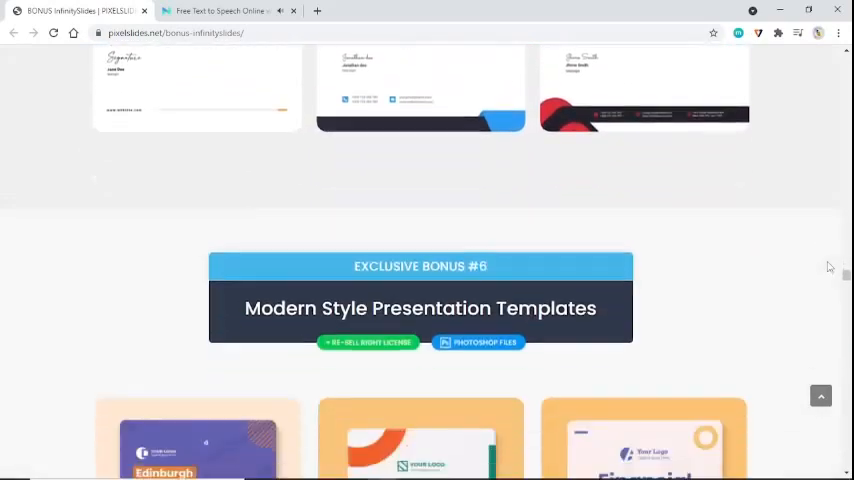
scroll("down", 3)
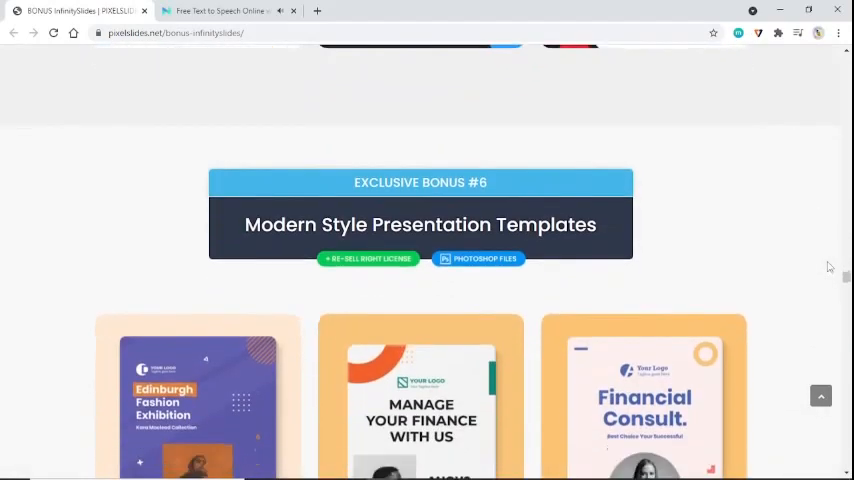
scroll("down", 3)
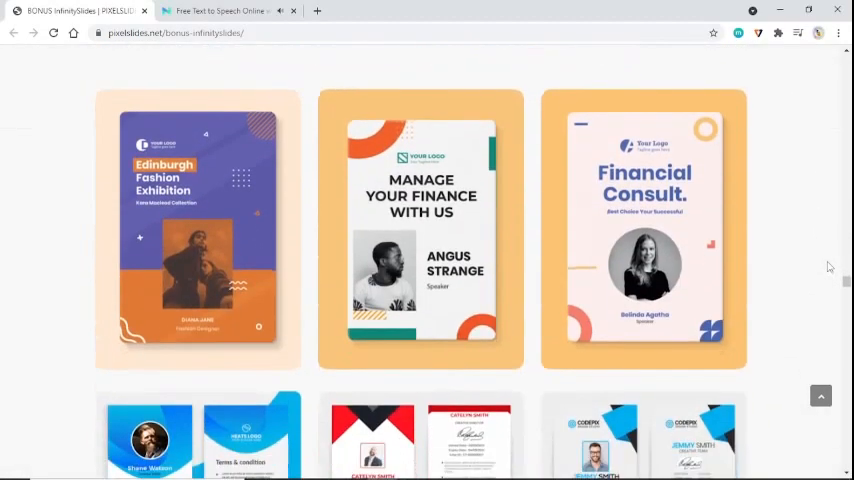
scroll("down", 3)
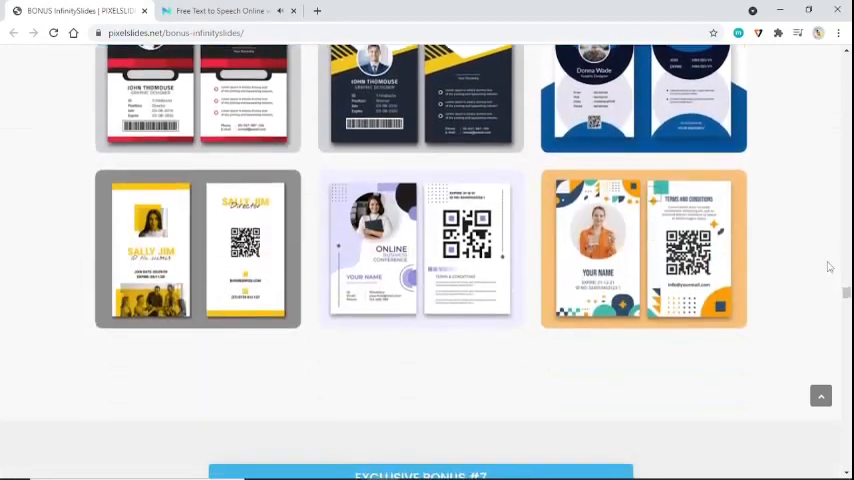
scroll("down", 3)
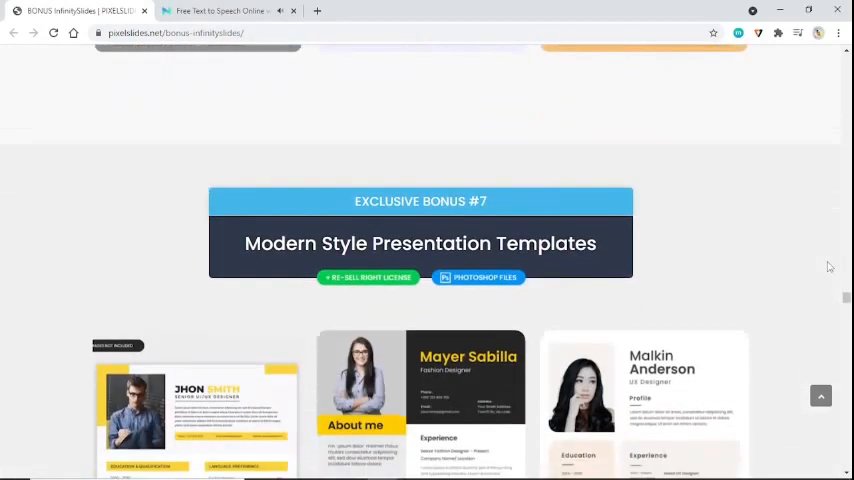
scroll("down", 3)
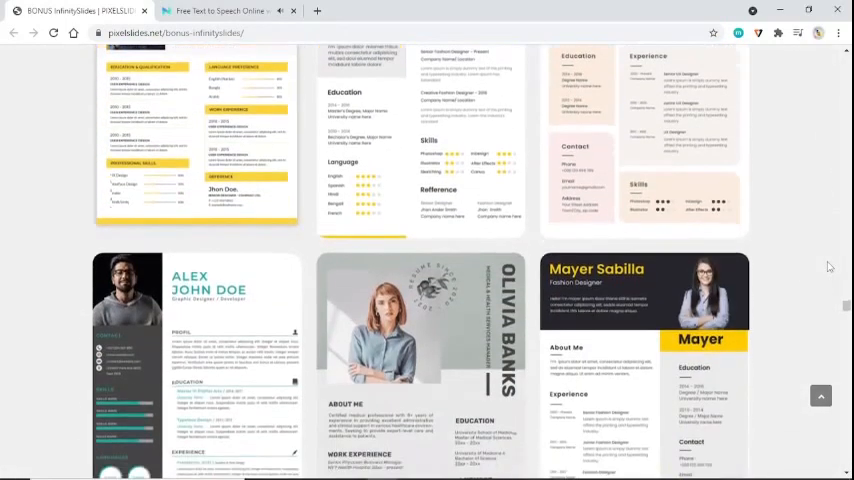
scroll("down", 3)
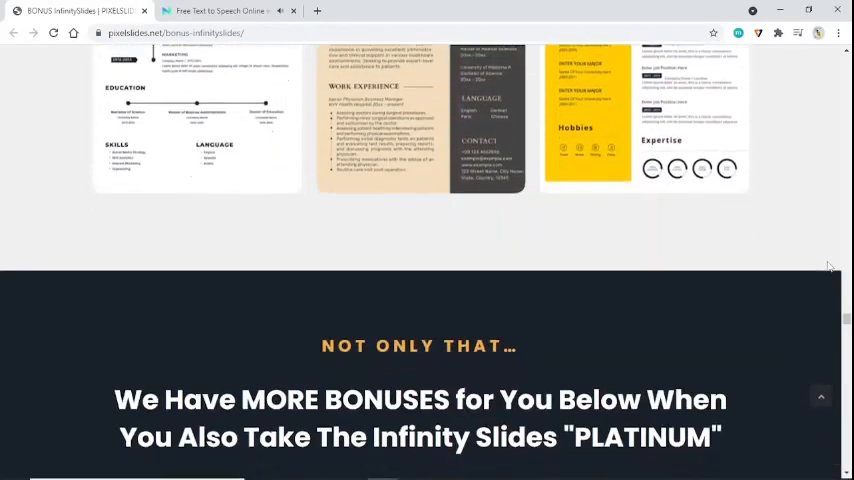
scroll("down", 3)
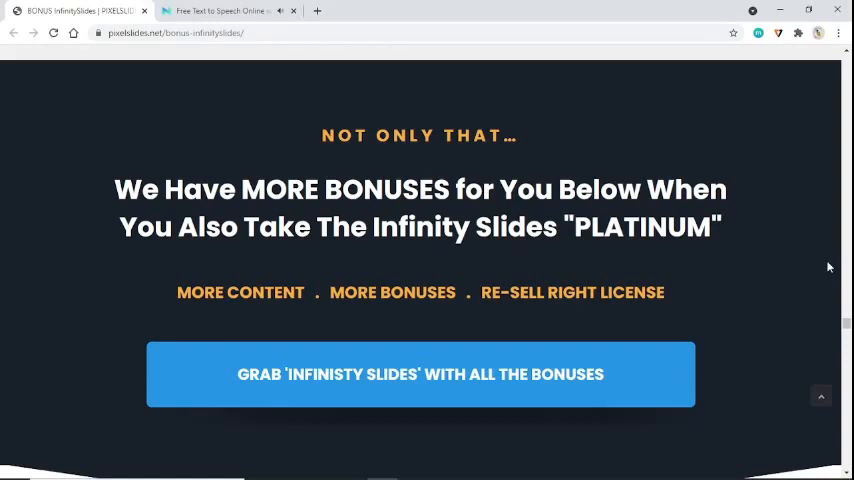
scroll("down", 3)
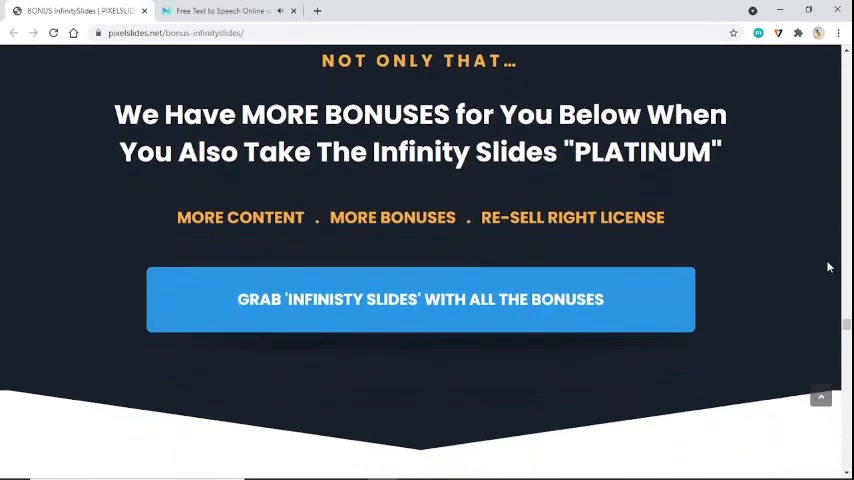
scroll("down", 3)
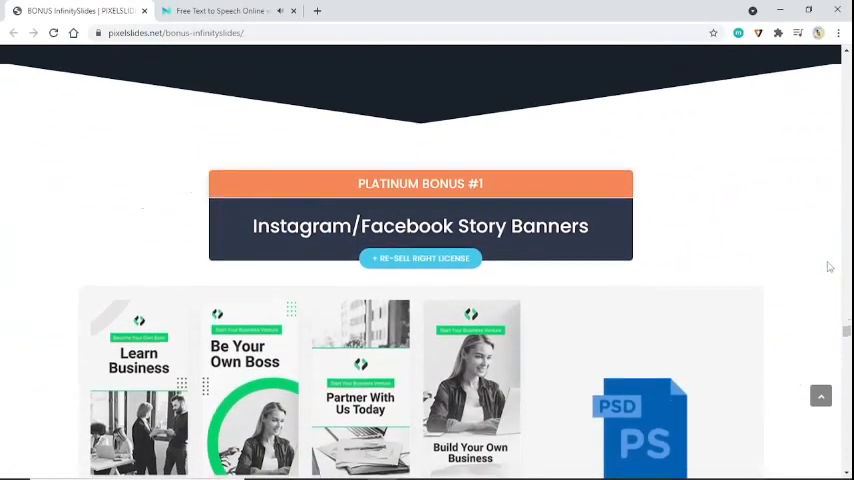
scroll("down", 3)
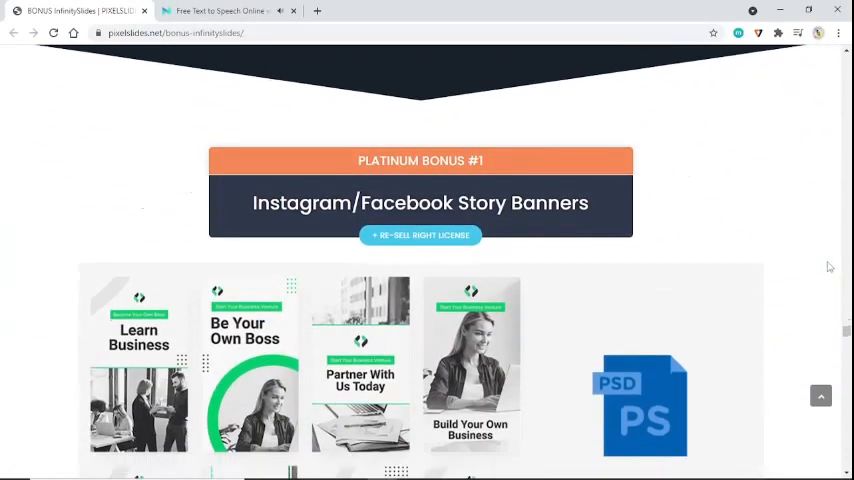
scroll("down", 3)
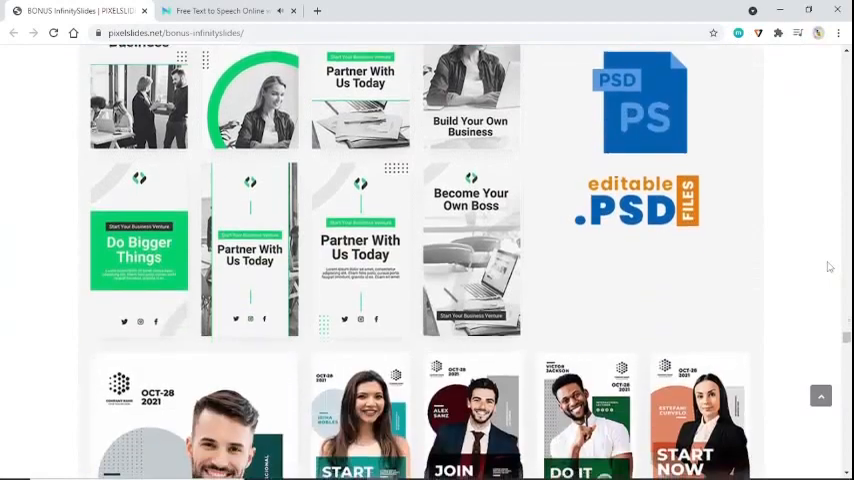
scroll("down", 3)
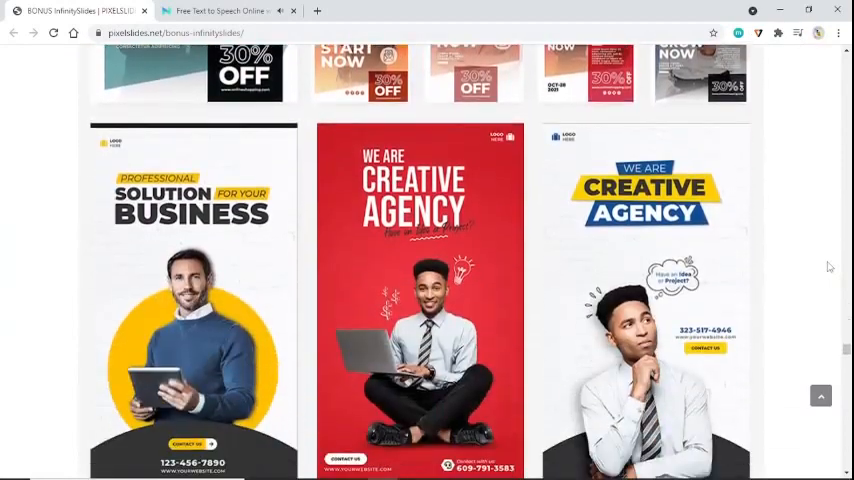
scroll("down", 3)
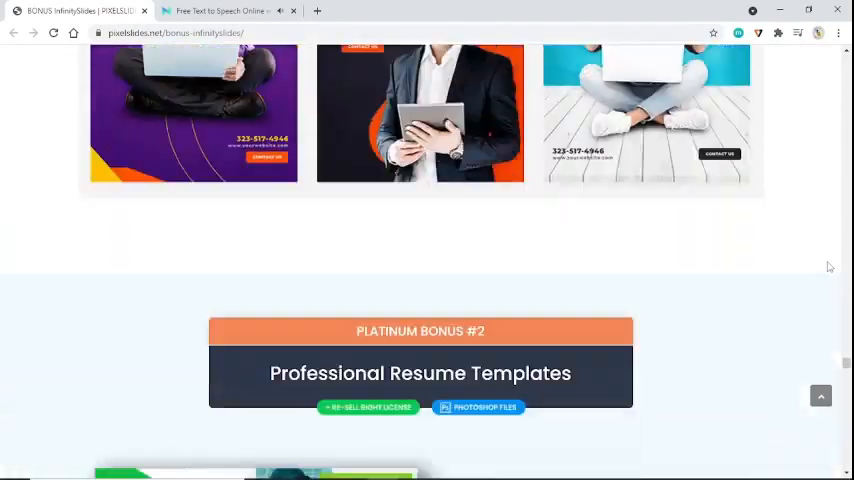
scroll("down", 3)
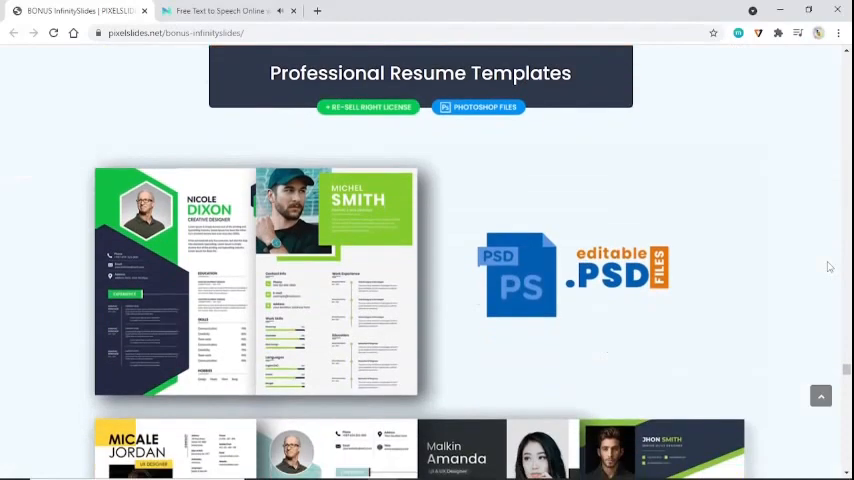
scroll("down", 3)
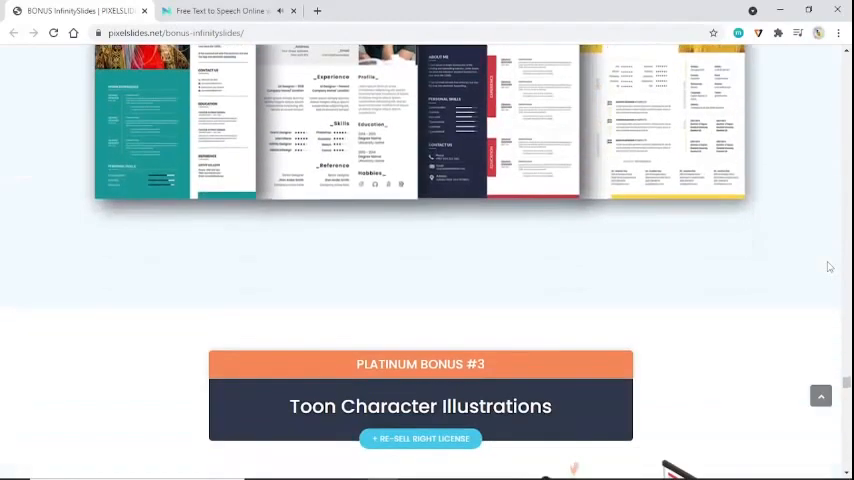
scroll("down", 3)
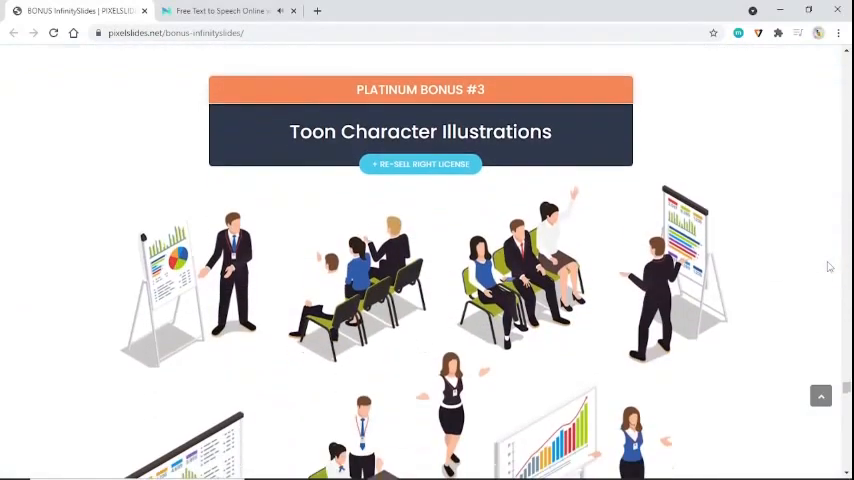
scroll("down", 3)
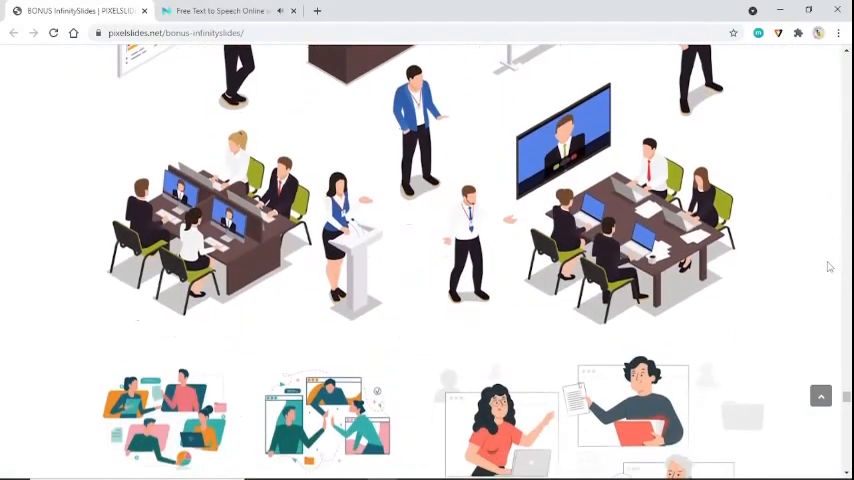
scroll("down", 3)
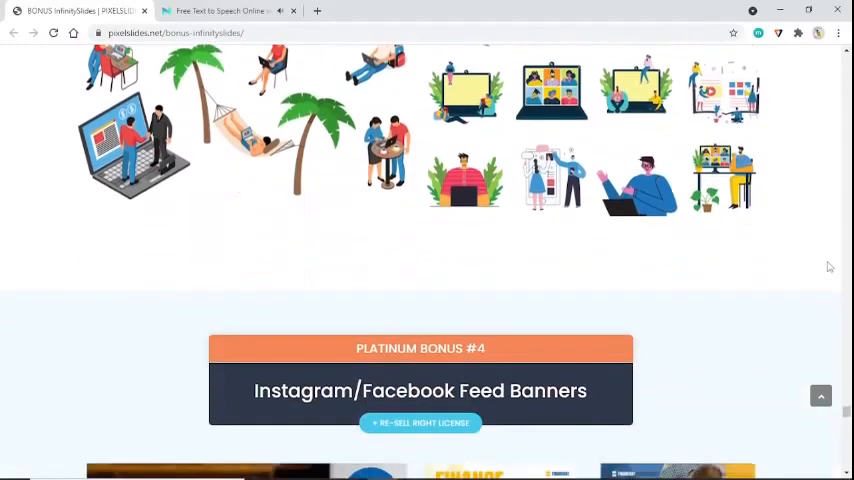
scroll("down", 3)
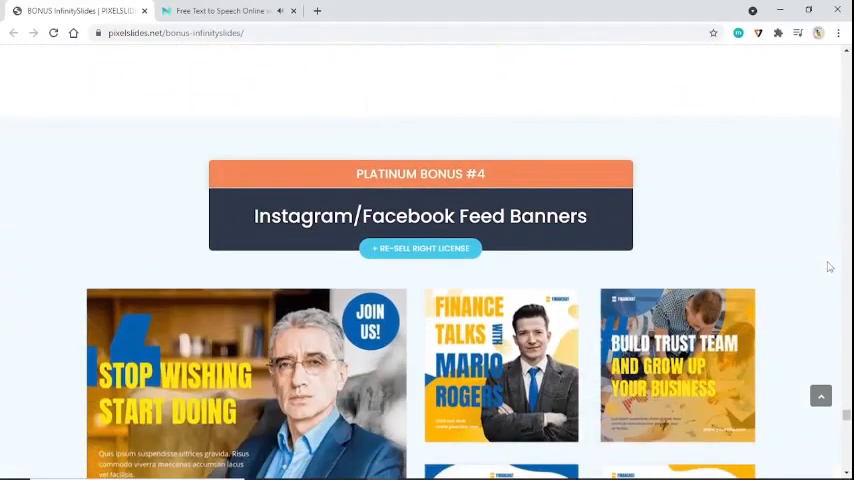
scroll("down", 3)
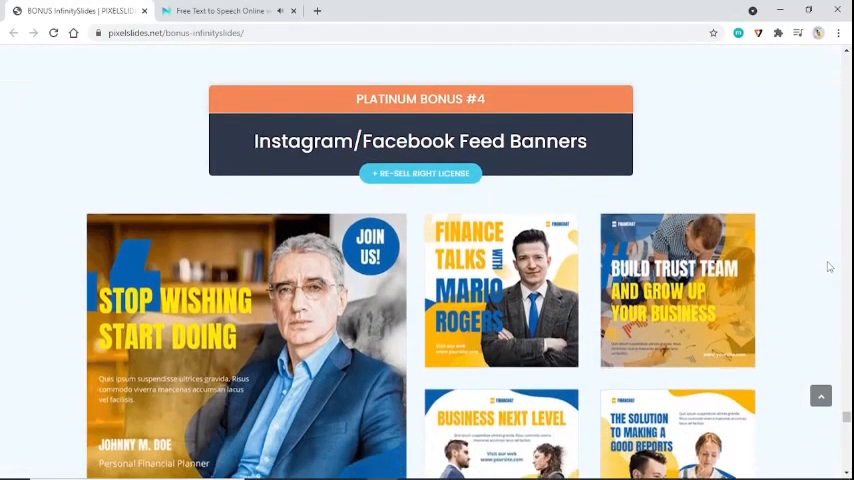
scroll("down", 3)
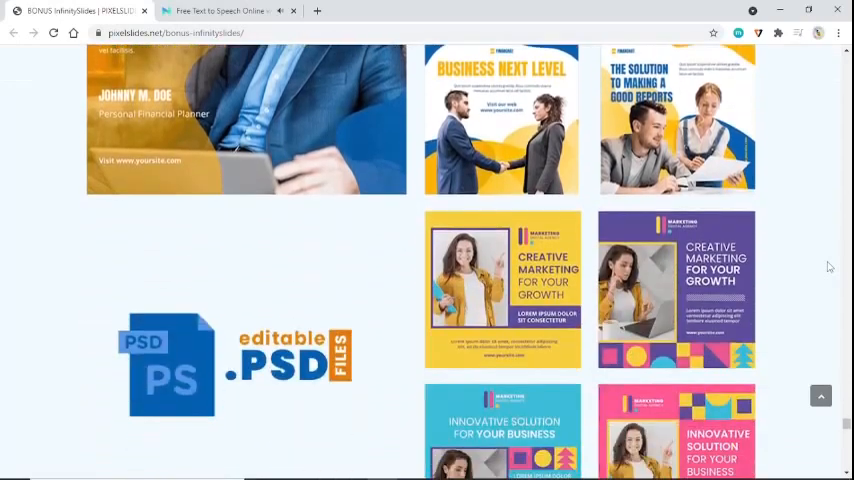
scroll("down", 3)
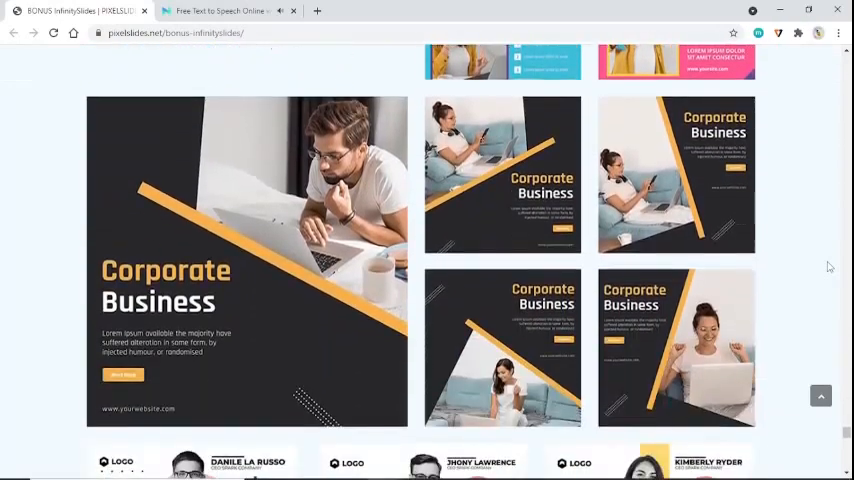
scroll("down", 3)
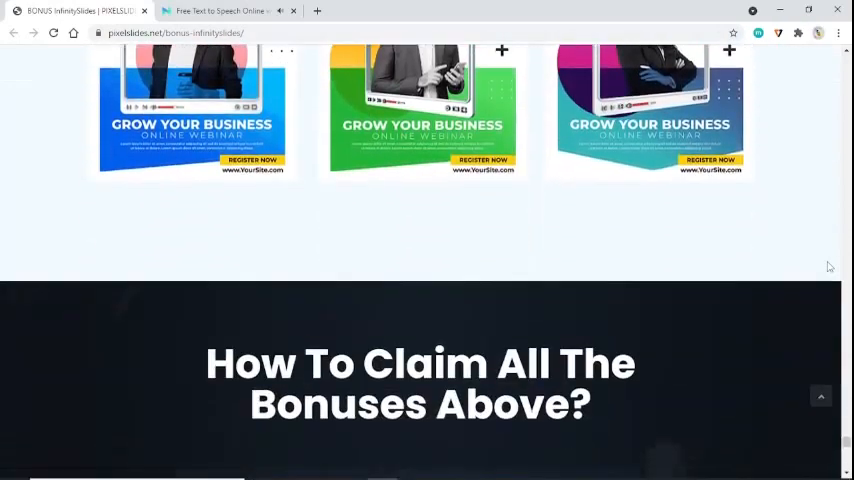
scroll("down", 3)
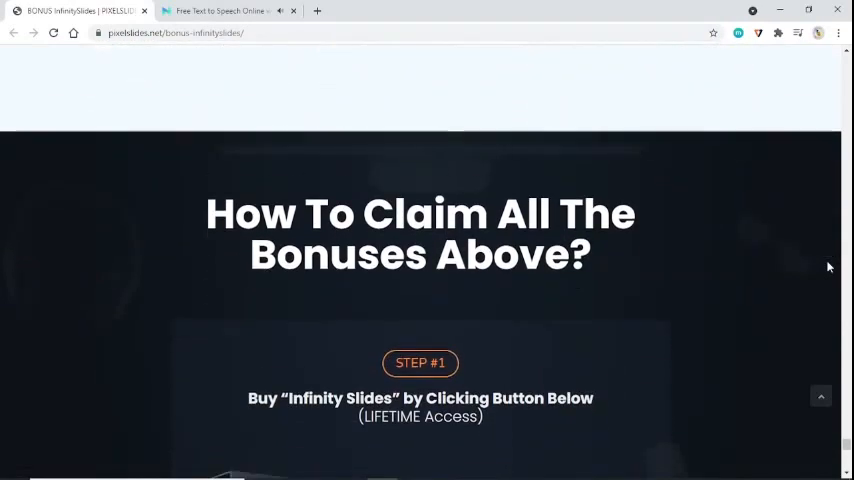
scroll("down", 3)
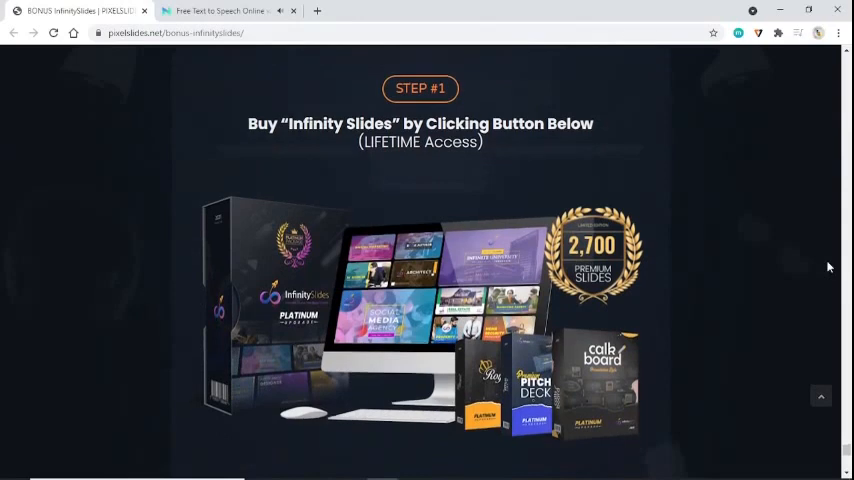
scroll("down", 3)
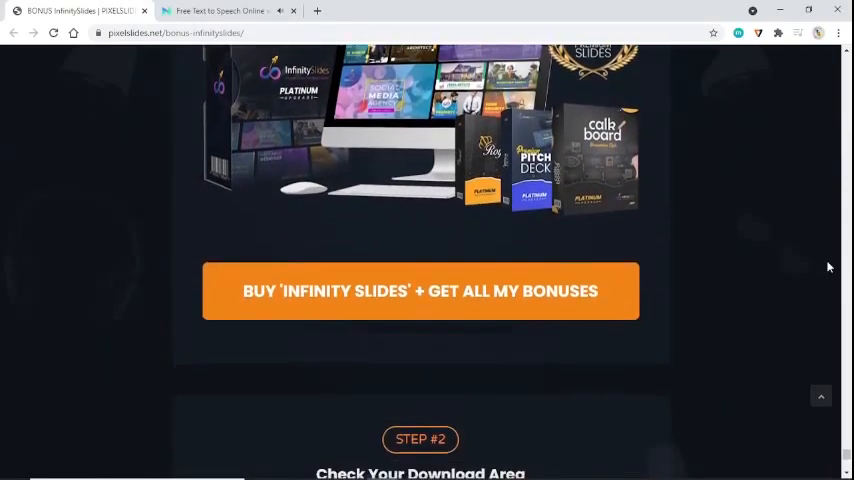
scroll("down", 3)
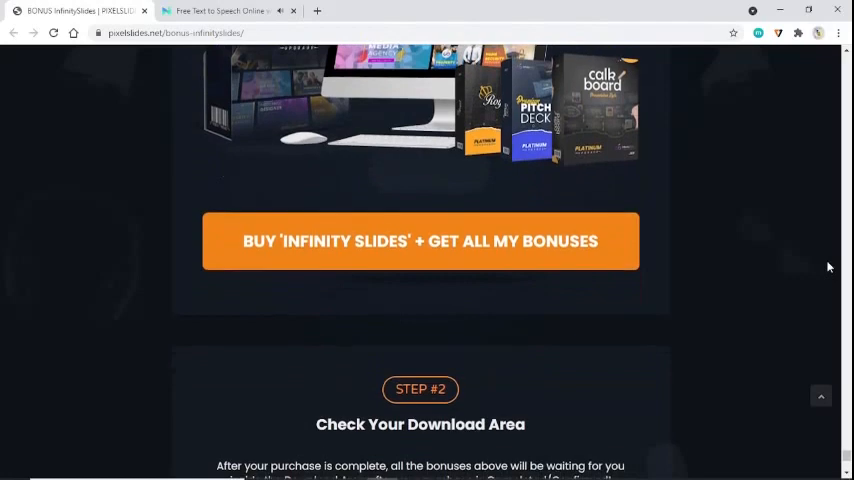
scroll("down", 3)
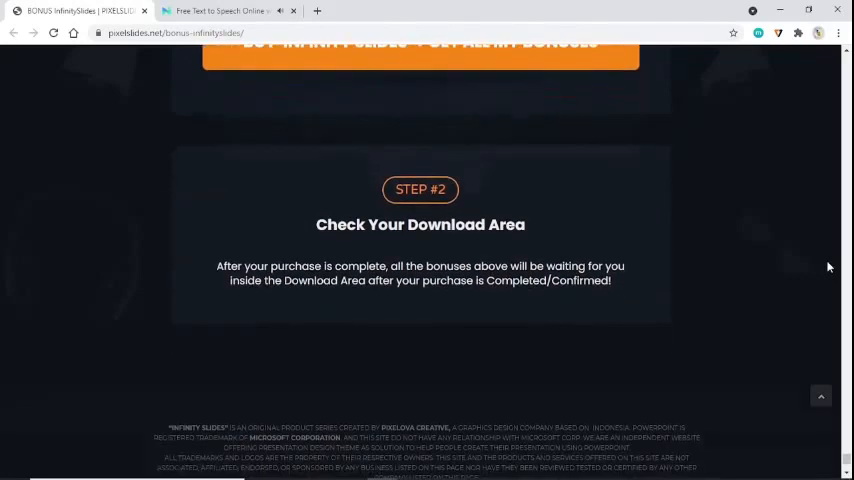